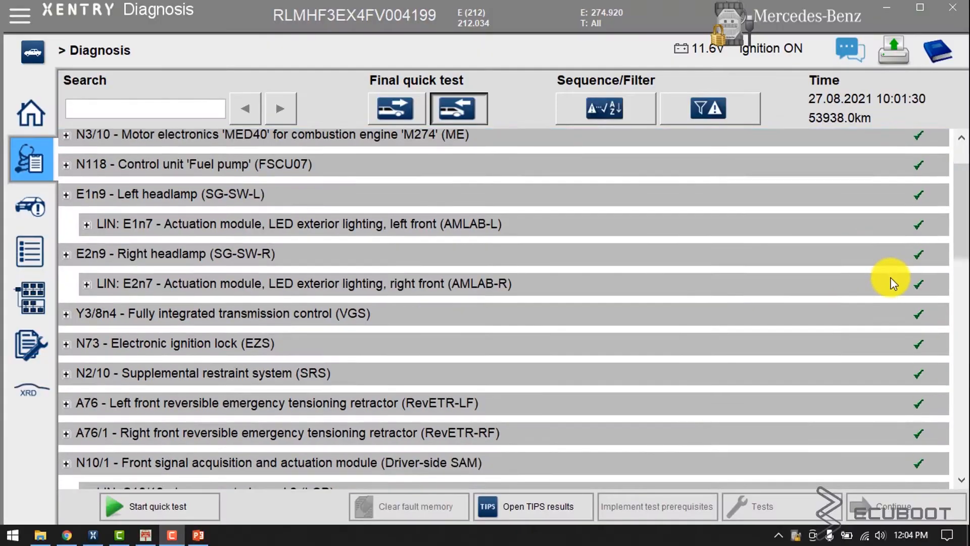
Collapse the N3/10 engine control unit details and scroll down toward the N73 ignition lock entry.
scroll("down", 3)
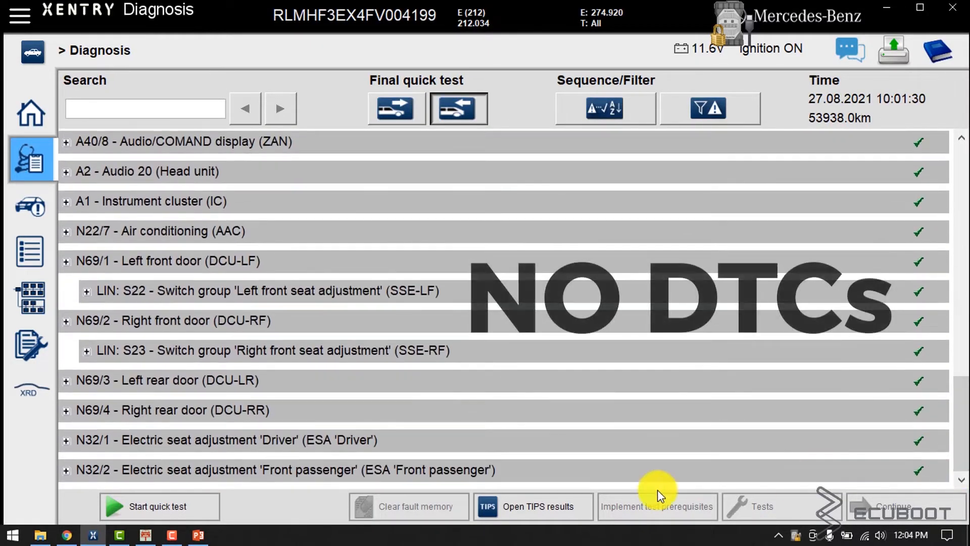
scroll("down", 3)
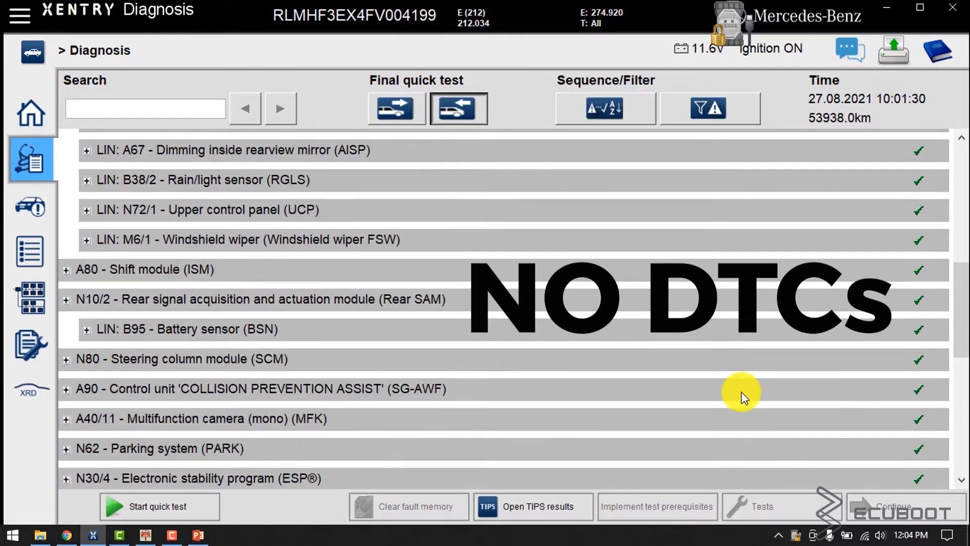
scroll("up", 3)
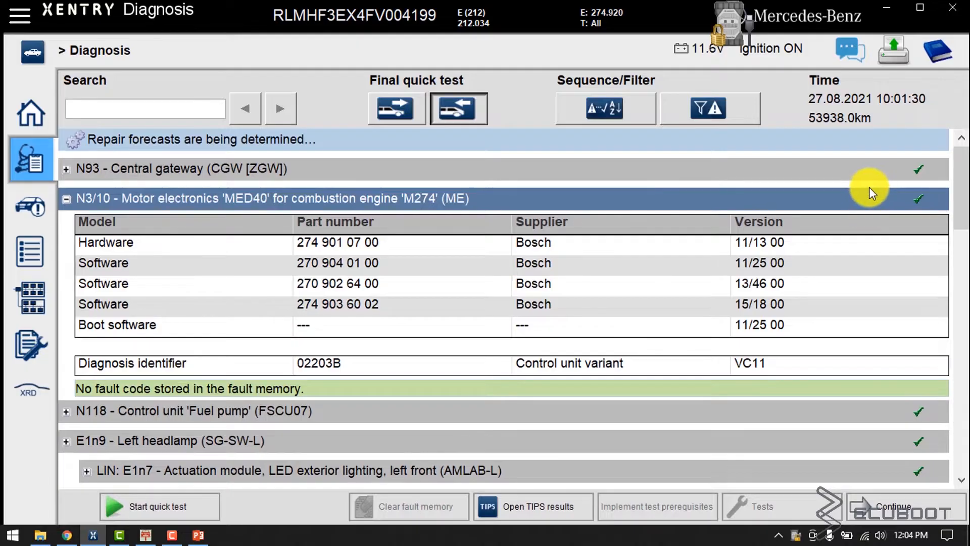
mouse_move(316, 208)
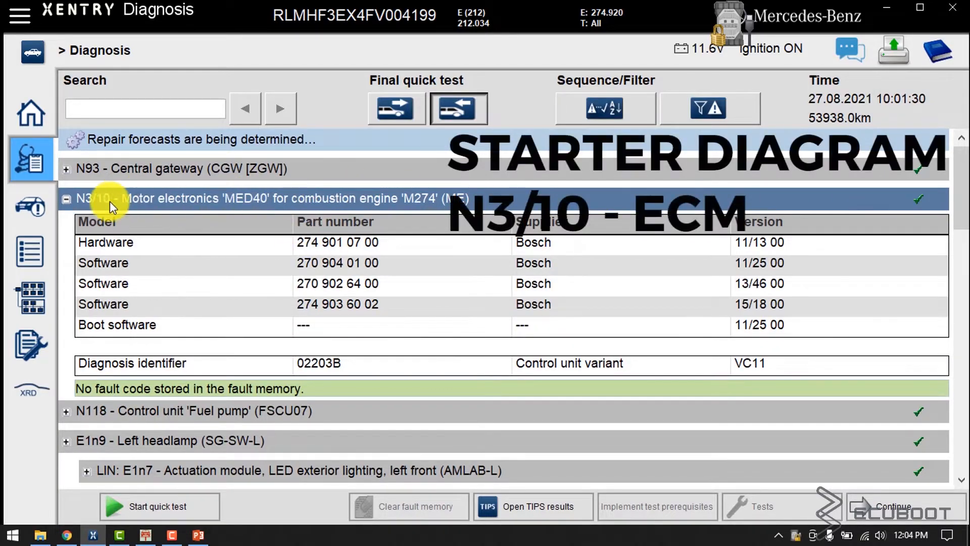
left_click(66, 198)
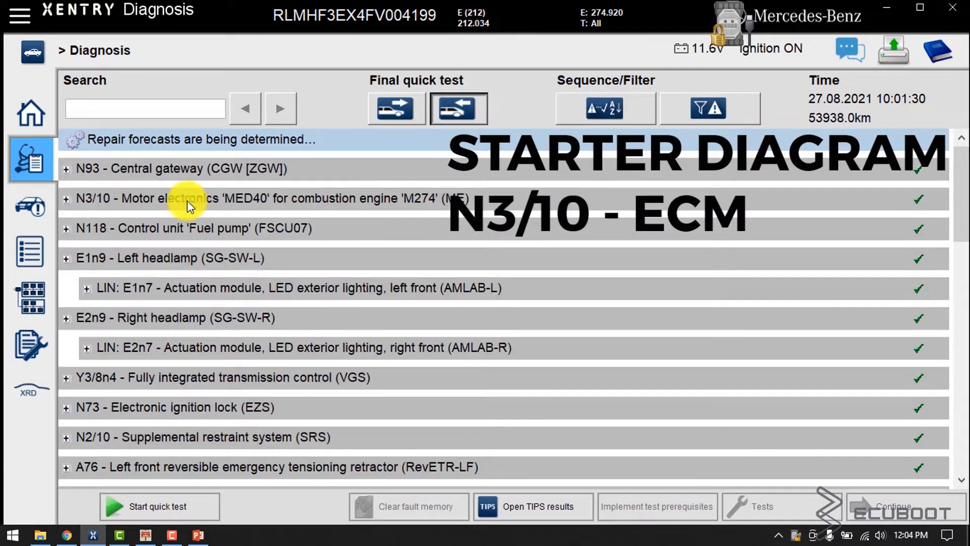
scroll("down", 3)
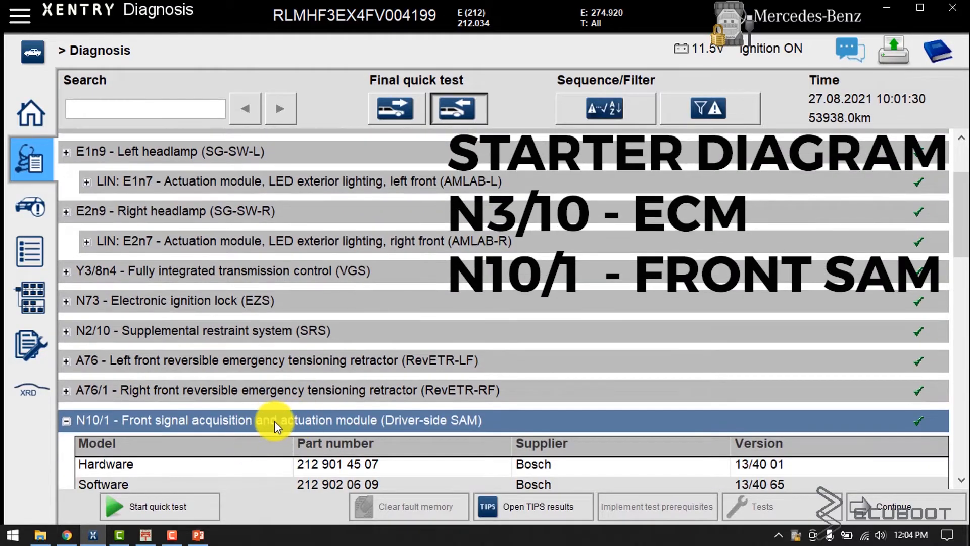
scroll("down", 3)
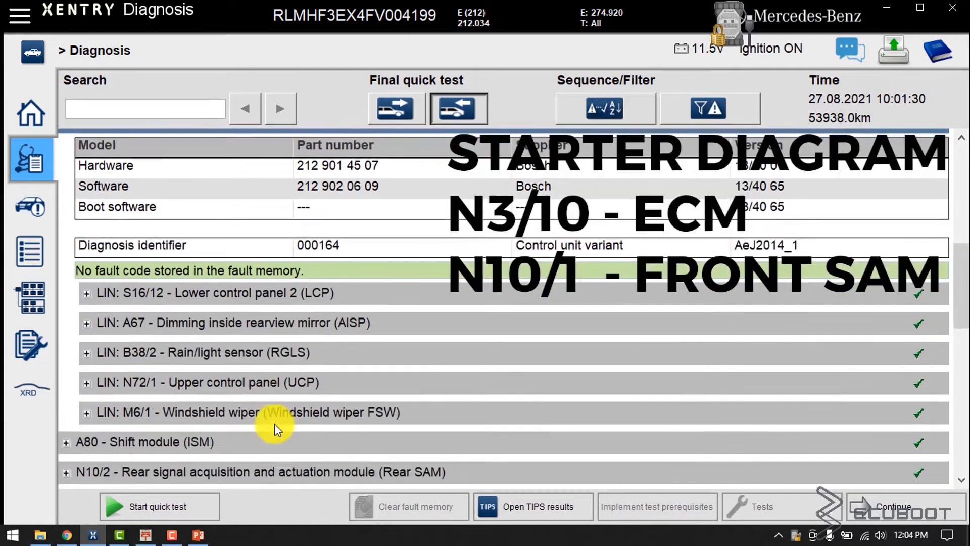
scroll("down", 3)
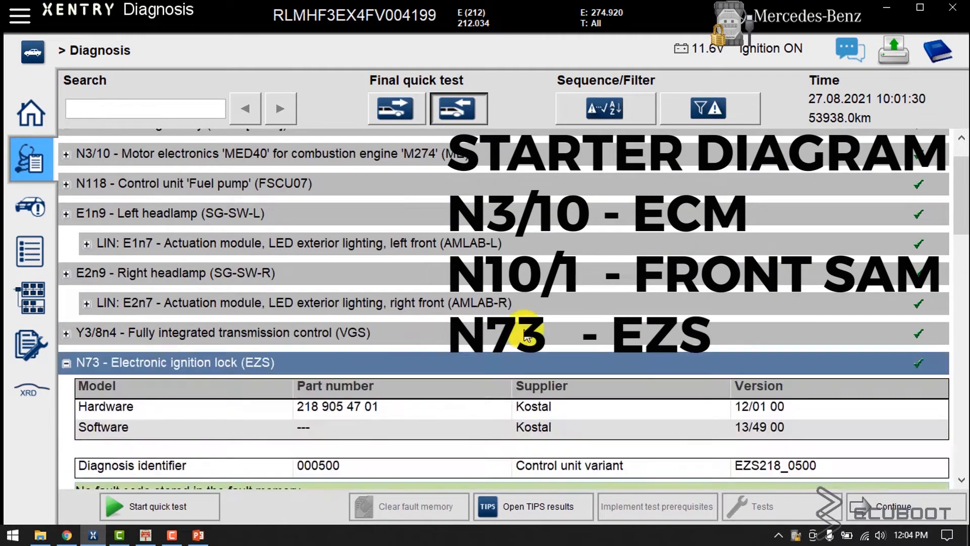
mouse_move(291, 473)
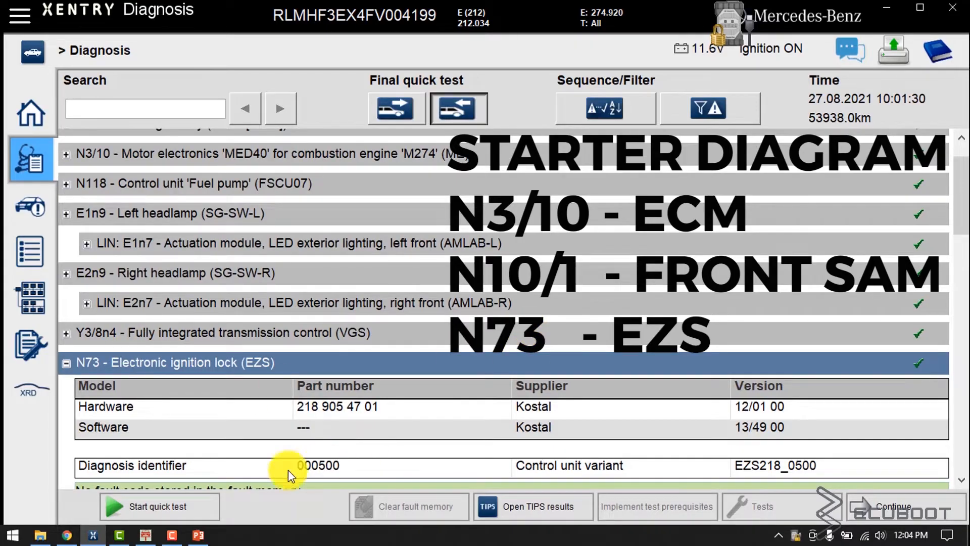
mouse_move(198, 535)
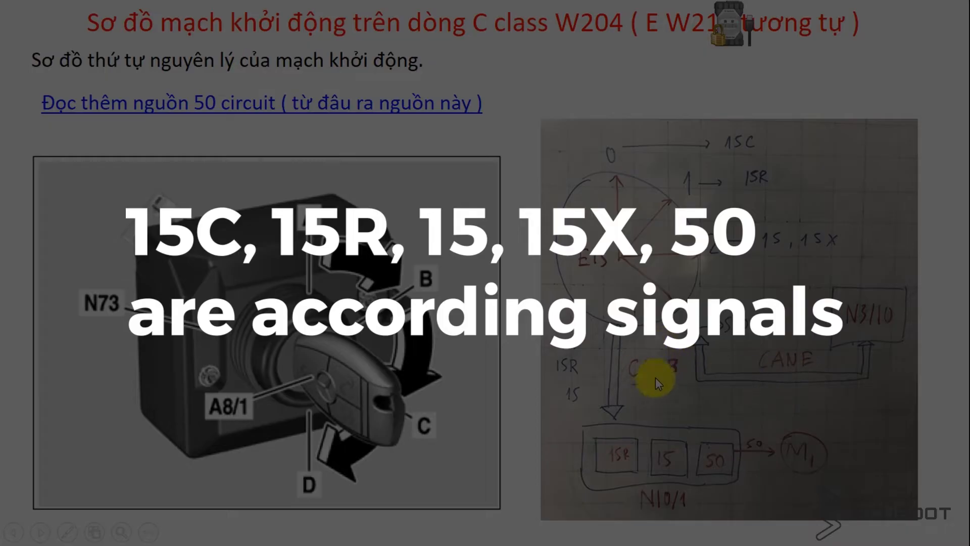
mouse_move(755, 198)
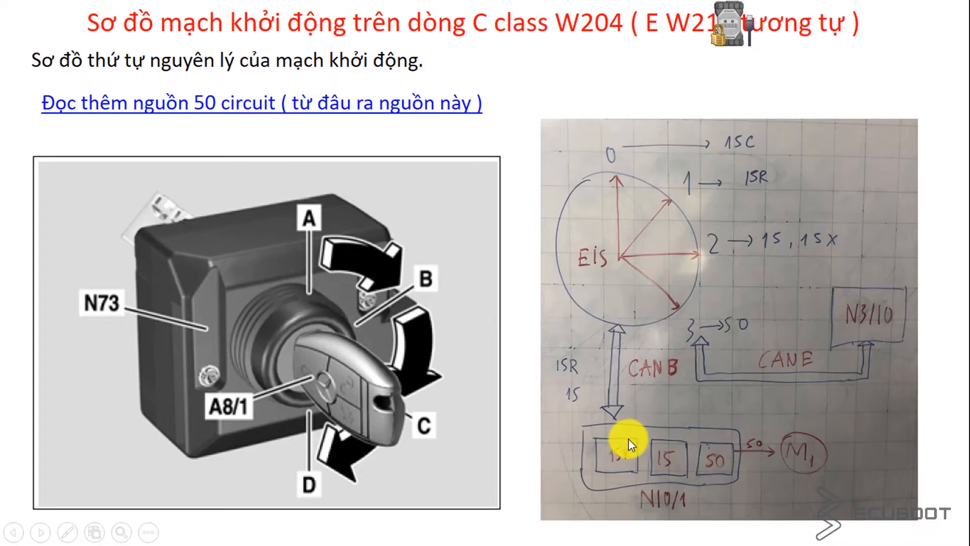
mouse_move(715, 437)
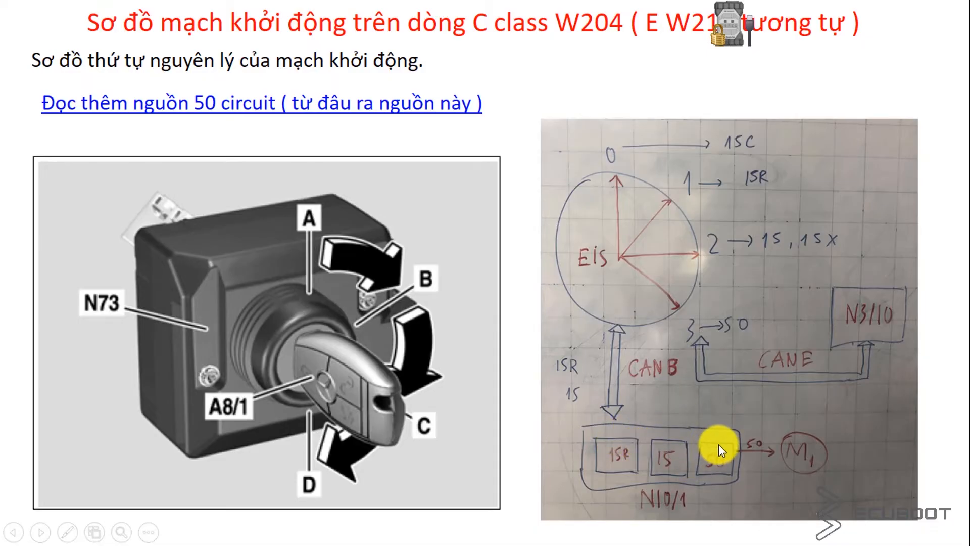
mouse_move(683, 310)
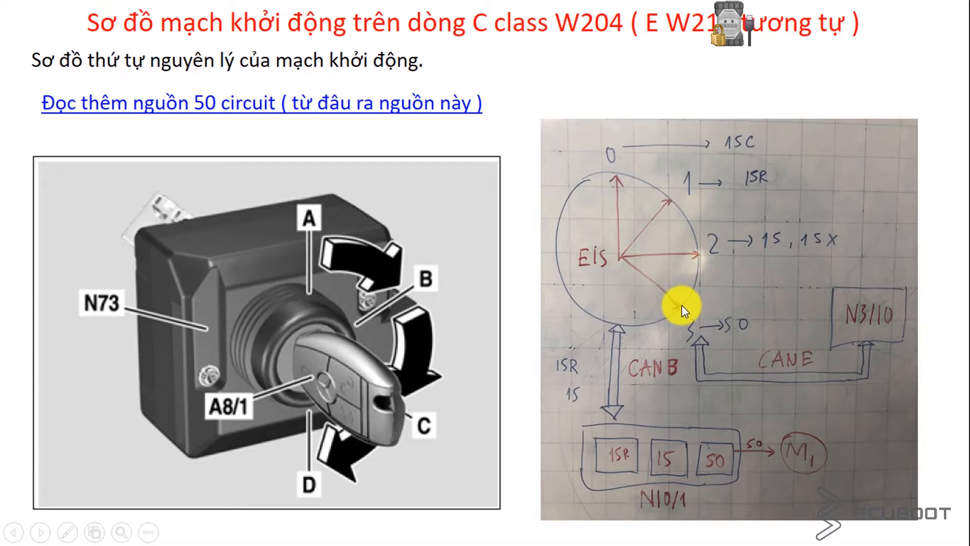
mouse_move(691, 340)
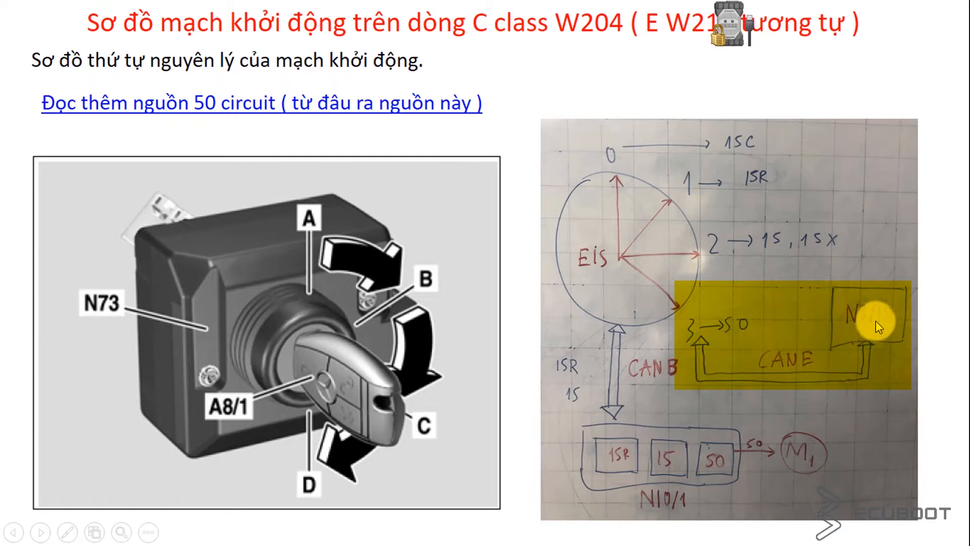
mouse_move(775, 319)
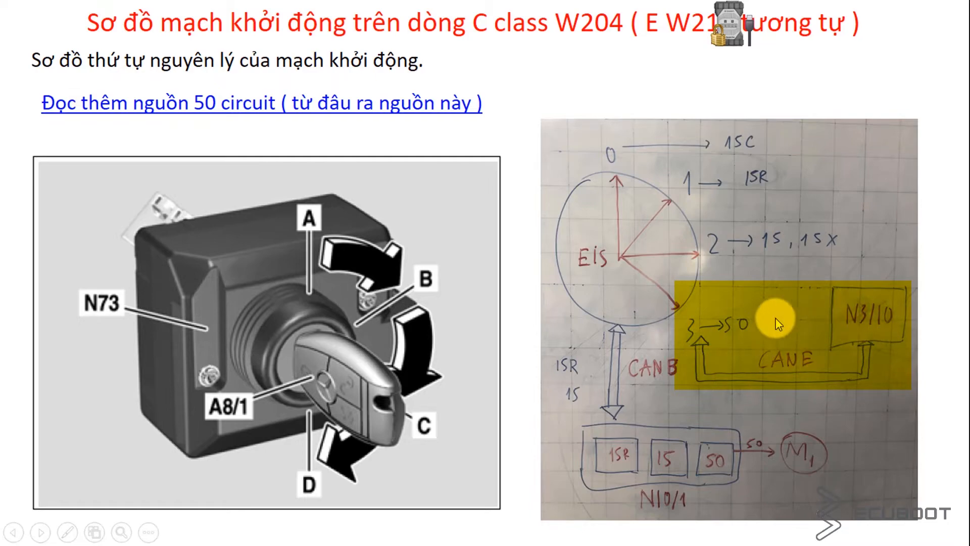
mouse_move(709, 469)
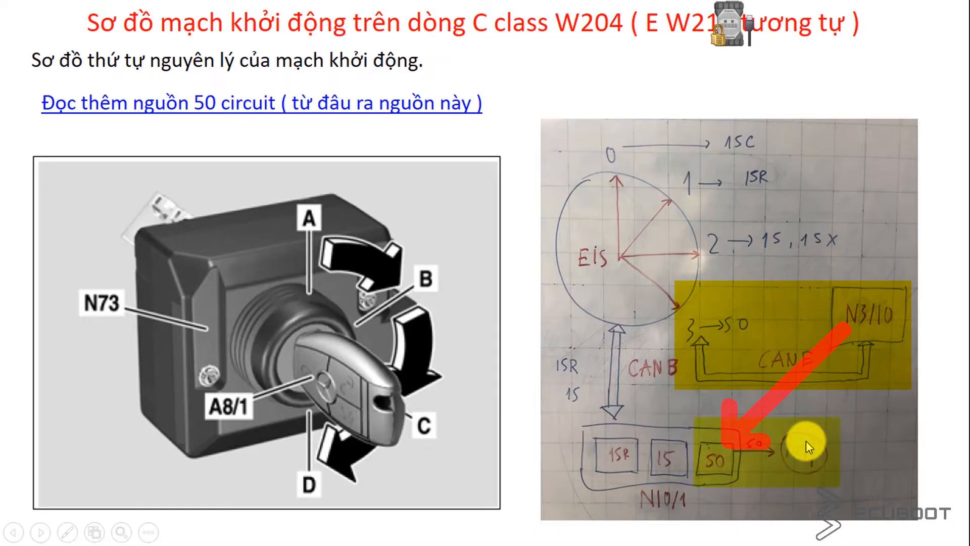
mouse_move(588, 455)
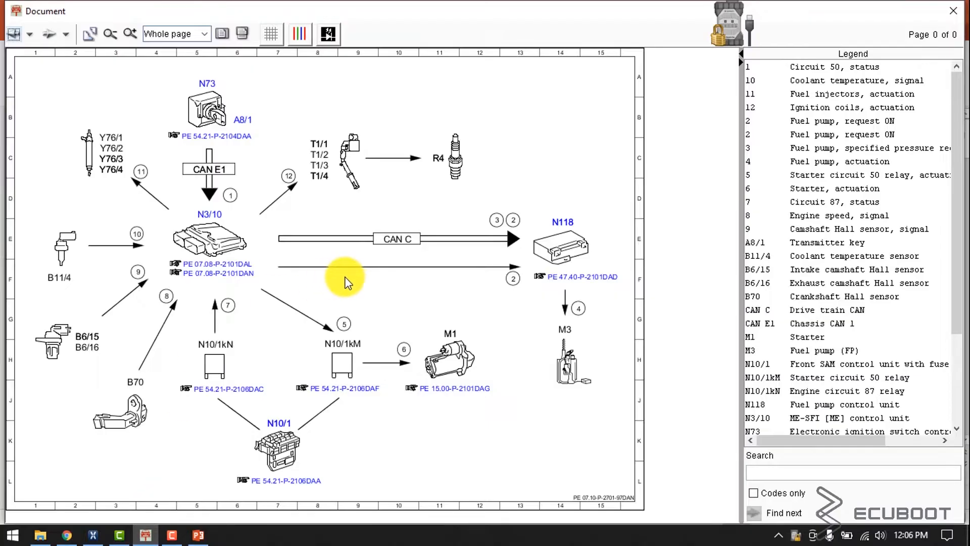
mouse_move(334, 253)
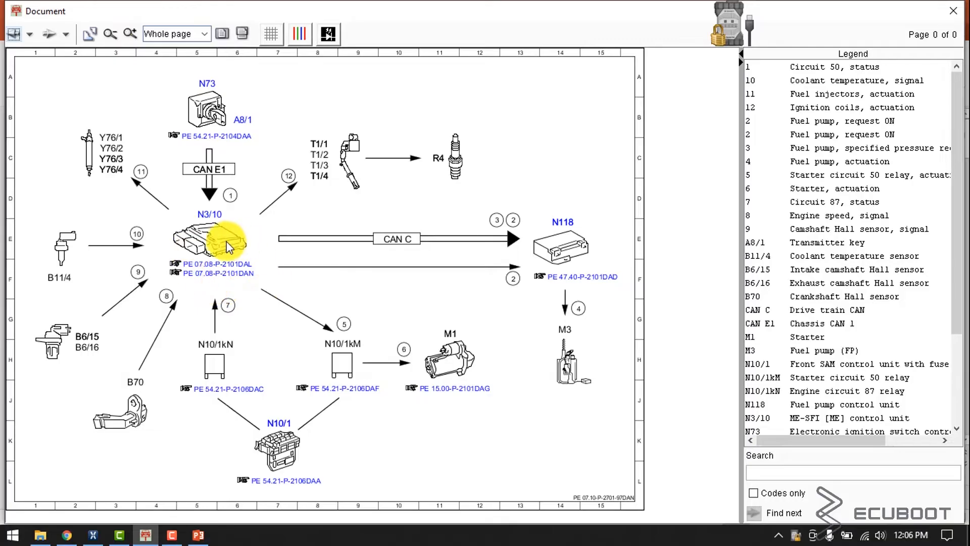
mouse_move(457, 324)
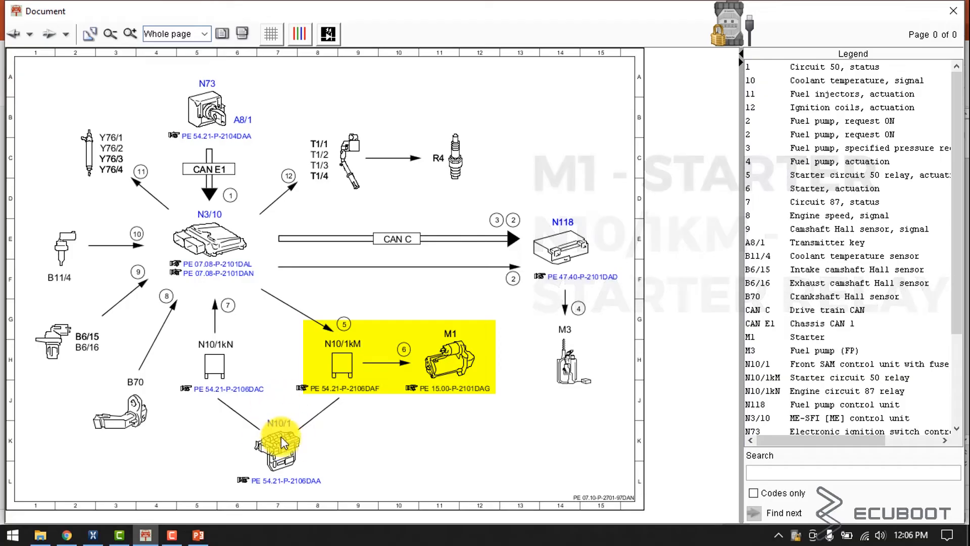
Open the starter function block diagram document and view it at Whole page.
left_click(281, 442)
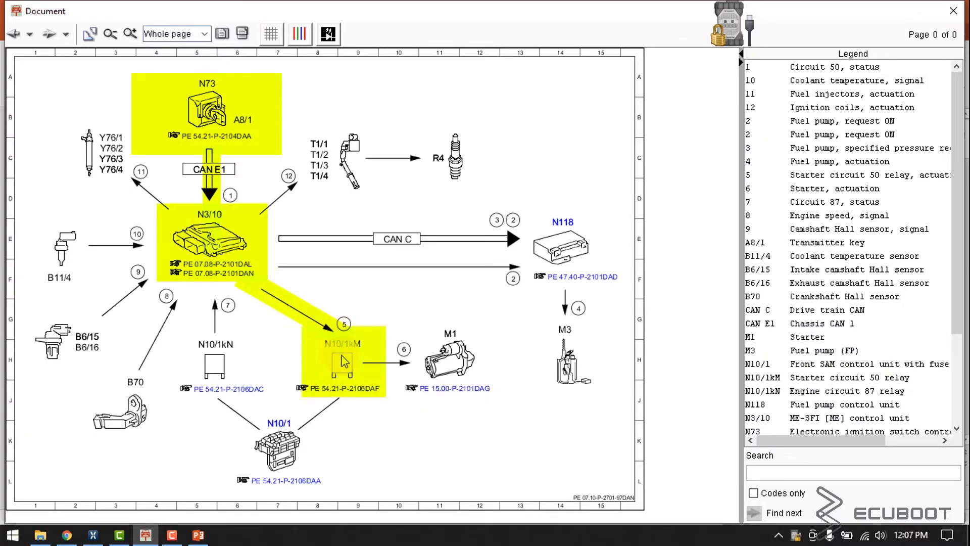
left_click(449, 359)
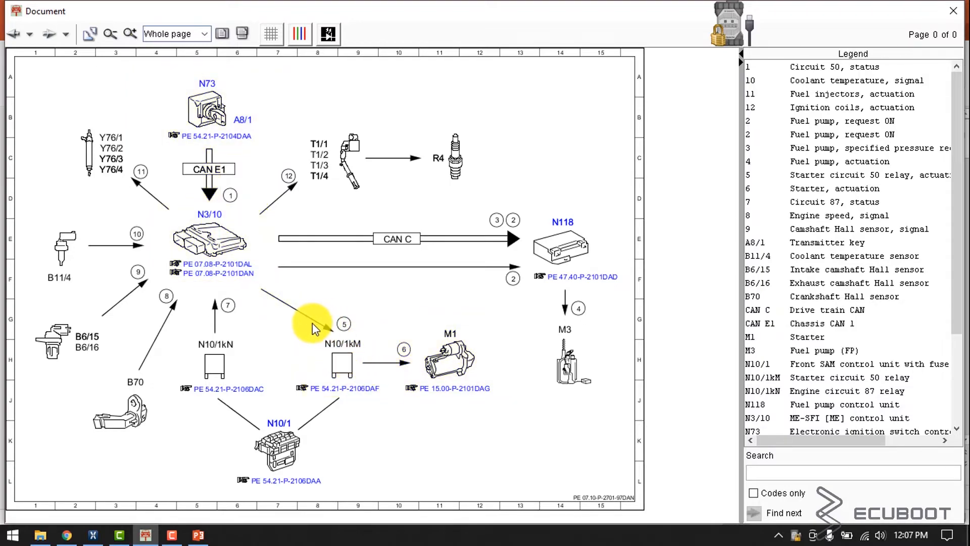
mouse_move(334, 371)
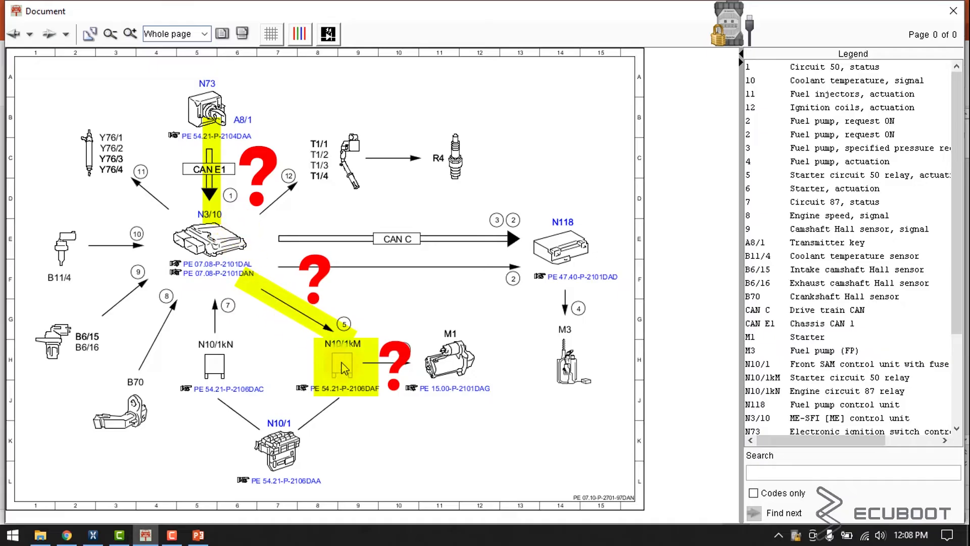
mouse_move(350, 373)
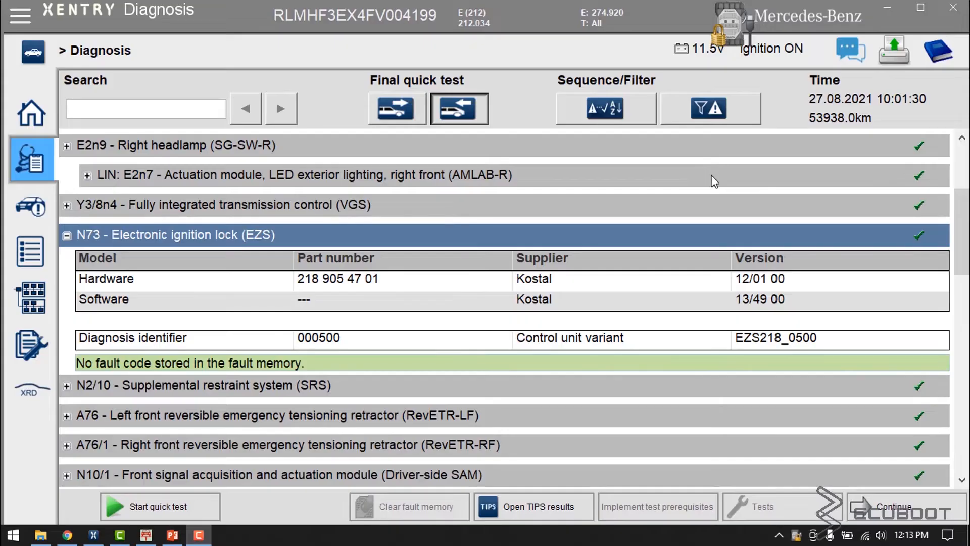
mouse_move(488, 242)
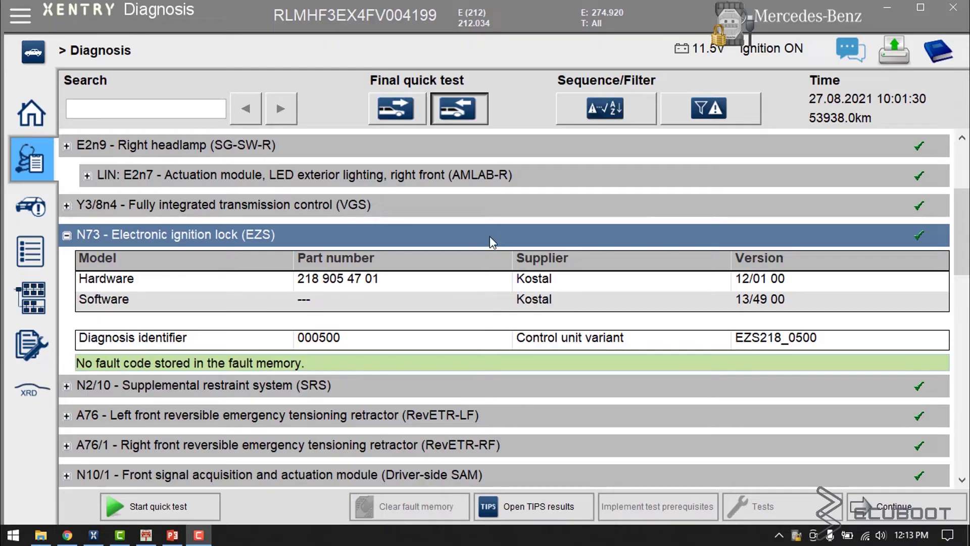
Switch back to the XENTRY quick test results with the N73 ignition lock row expanded.
left_click(66, 234)
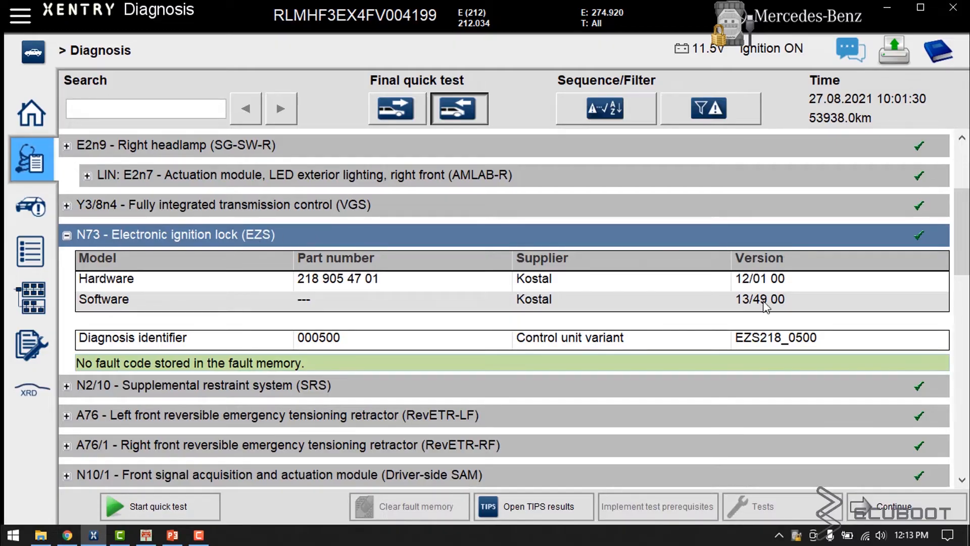
mouse_move(894, 515)
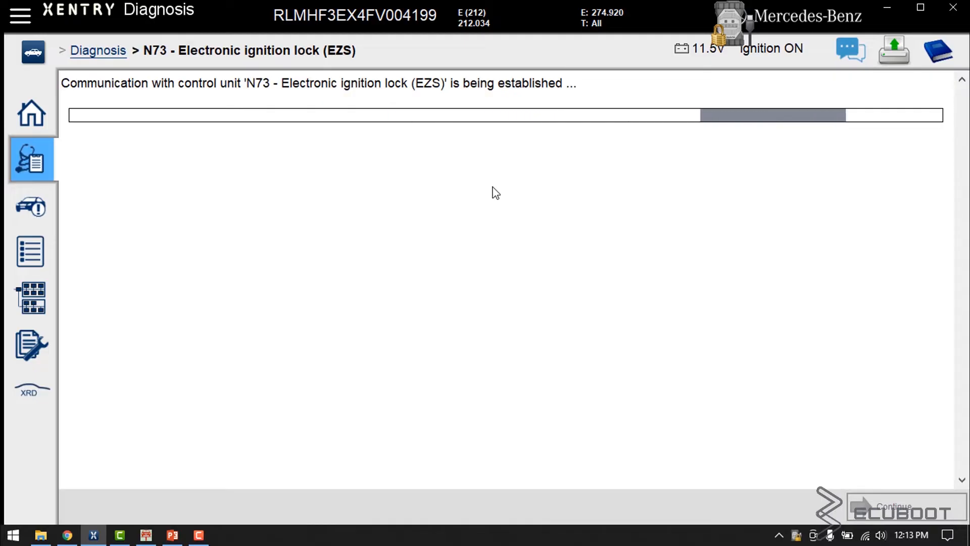
mouse_move(273, 232)
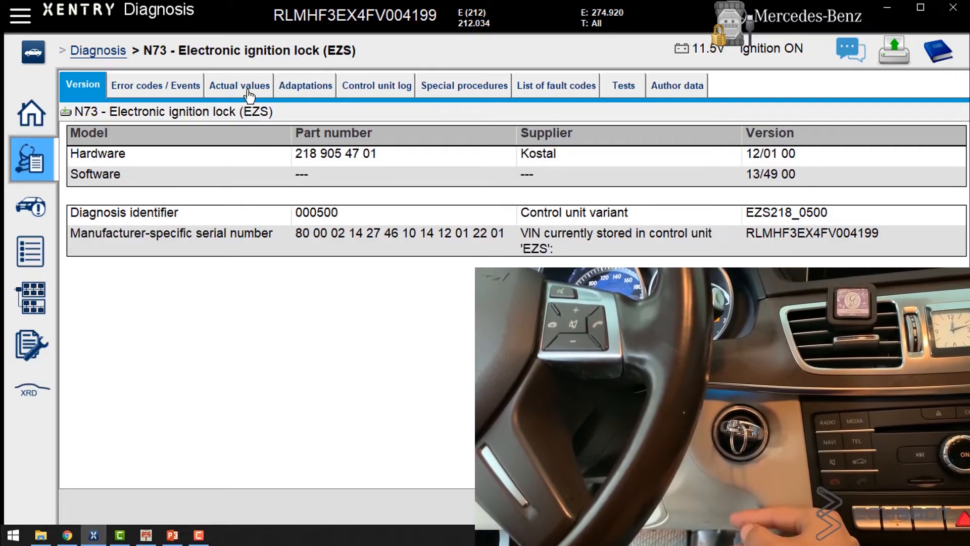
Show N73 actual values Status of circuits: 15C, 15R, 15, 15X on, 50 off.
left_click(239, 85)
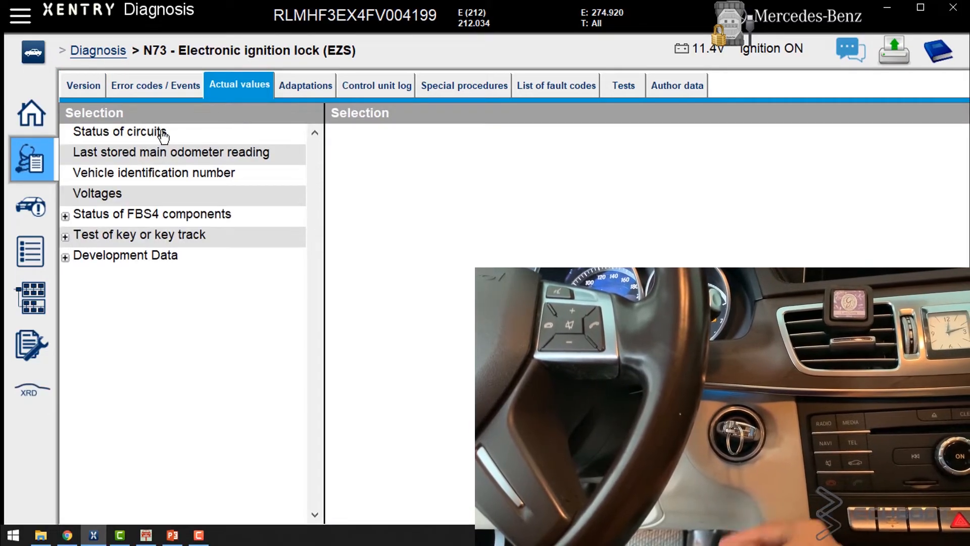
left_click(119, 131)
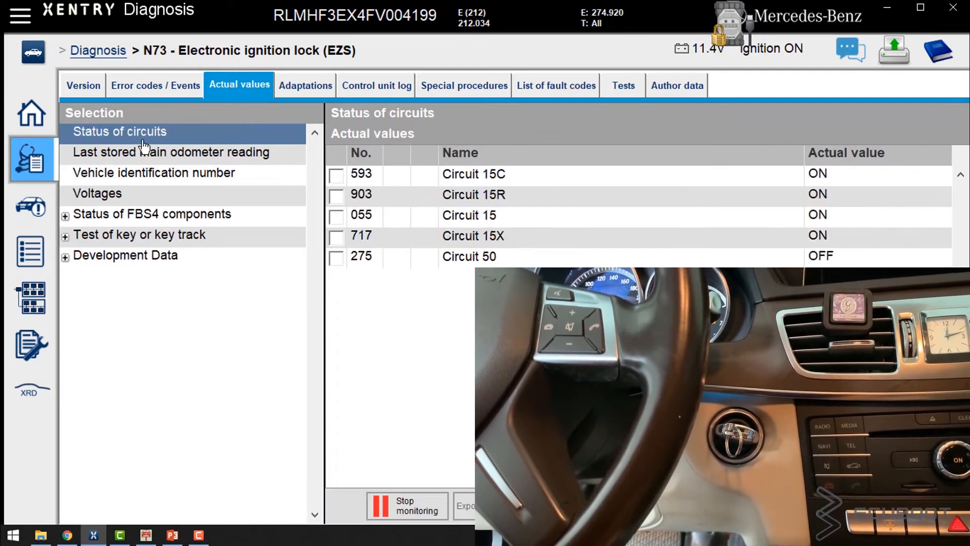